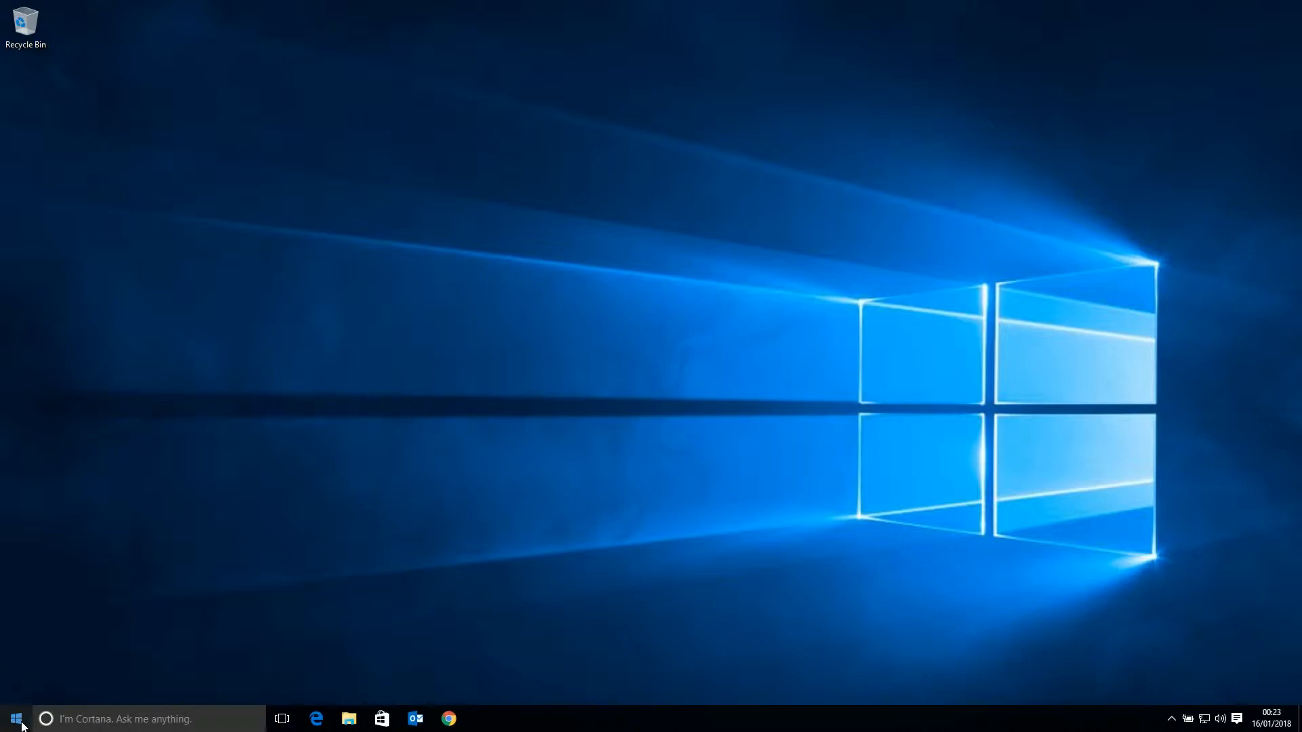
Uninstall Act! Premium (Web) Integration via appwiz.cpl Programs and Features
click(15, 719)
text(appwiz.cpl)
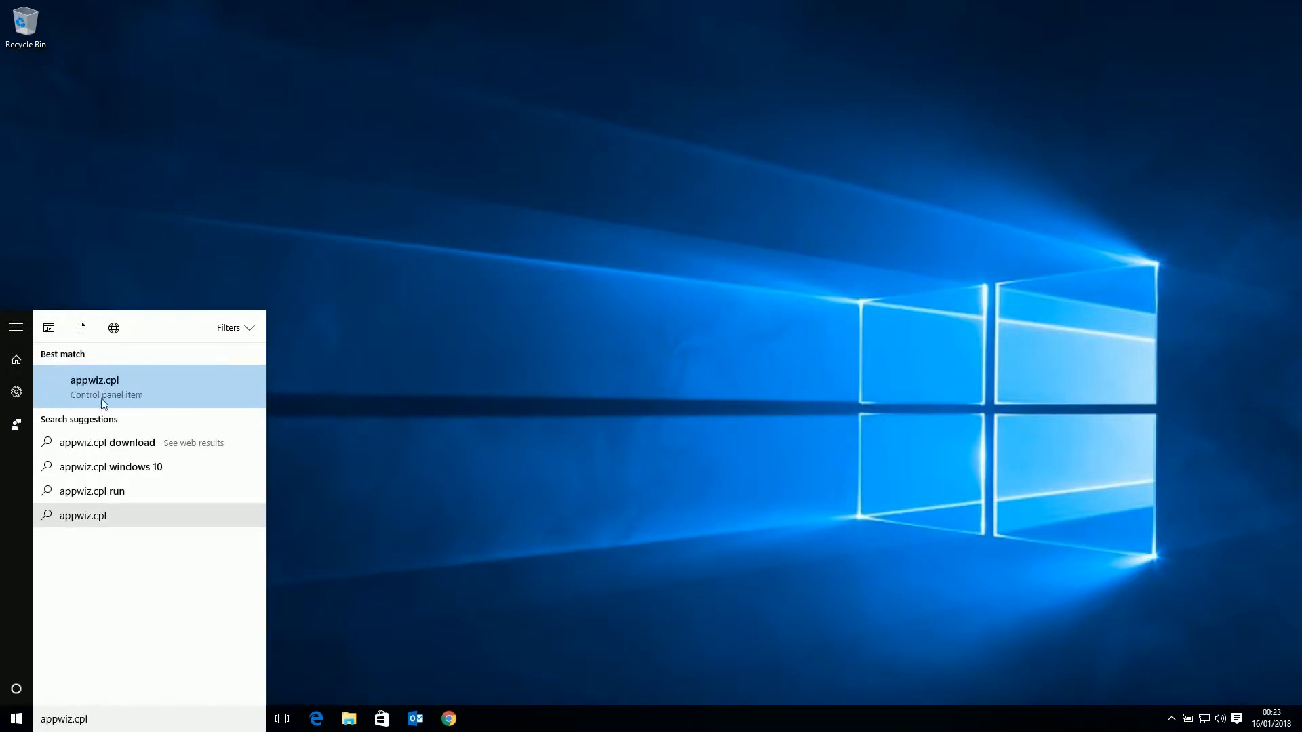
click(95, 386)
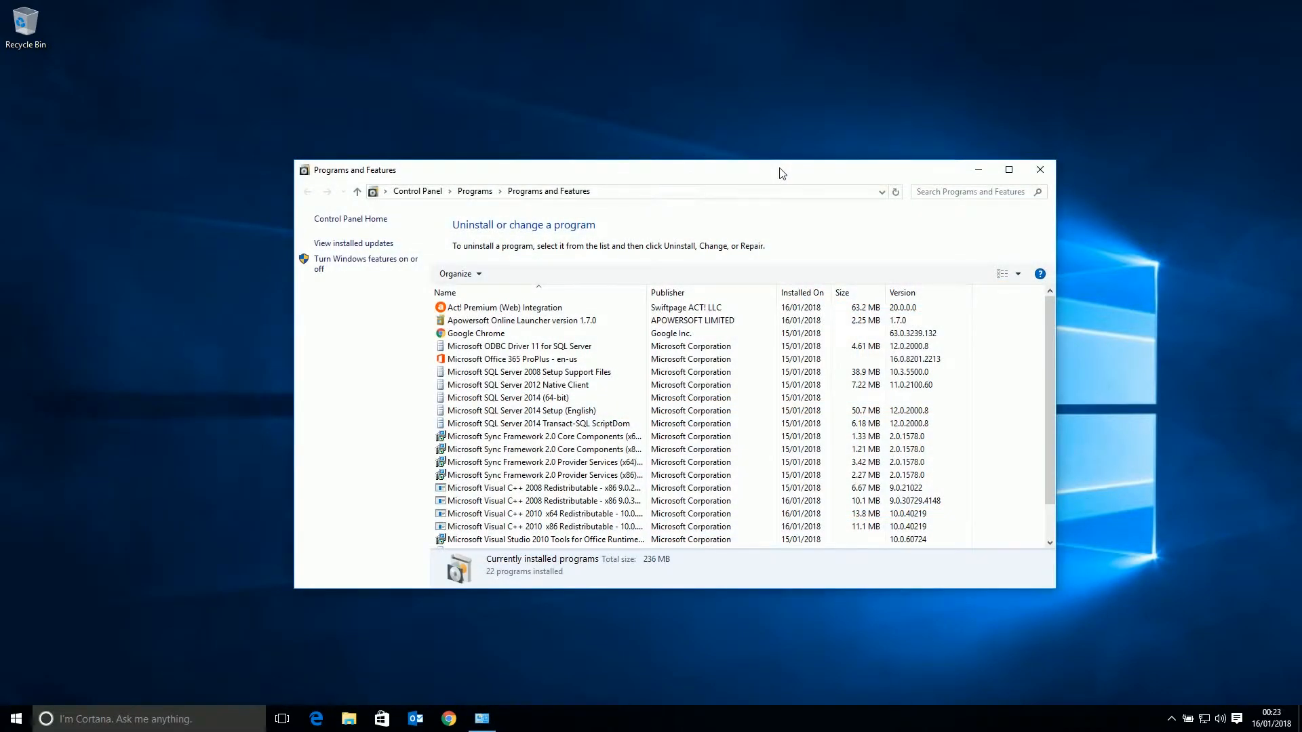
click(504, 308)
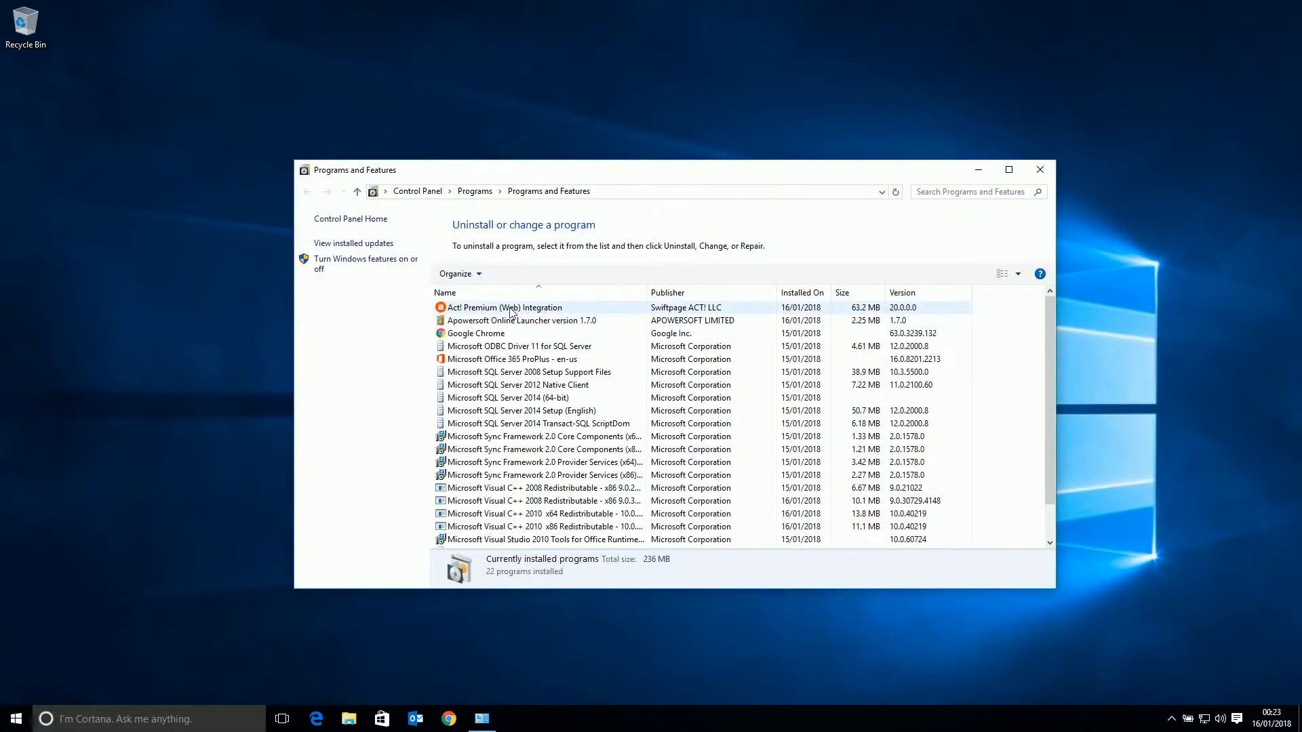
right_click(504, 308)
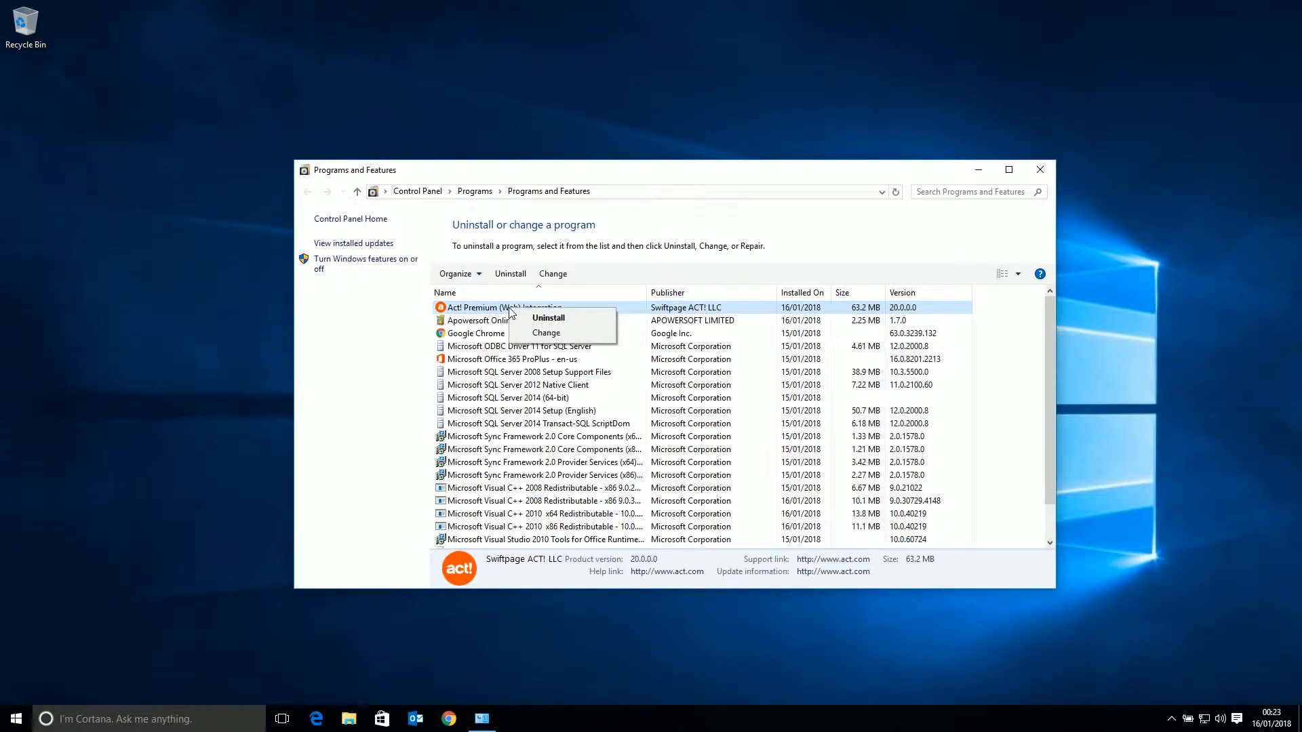
click(545, 332)
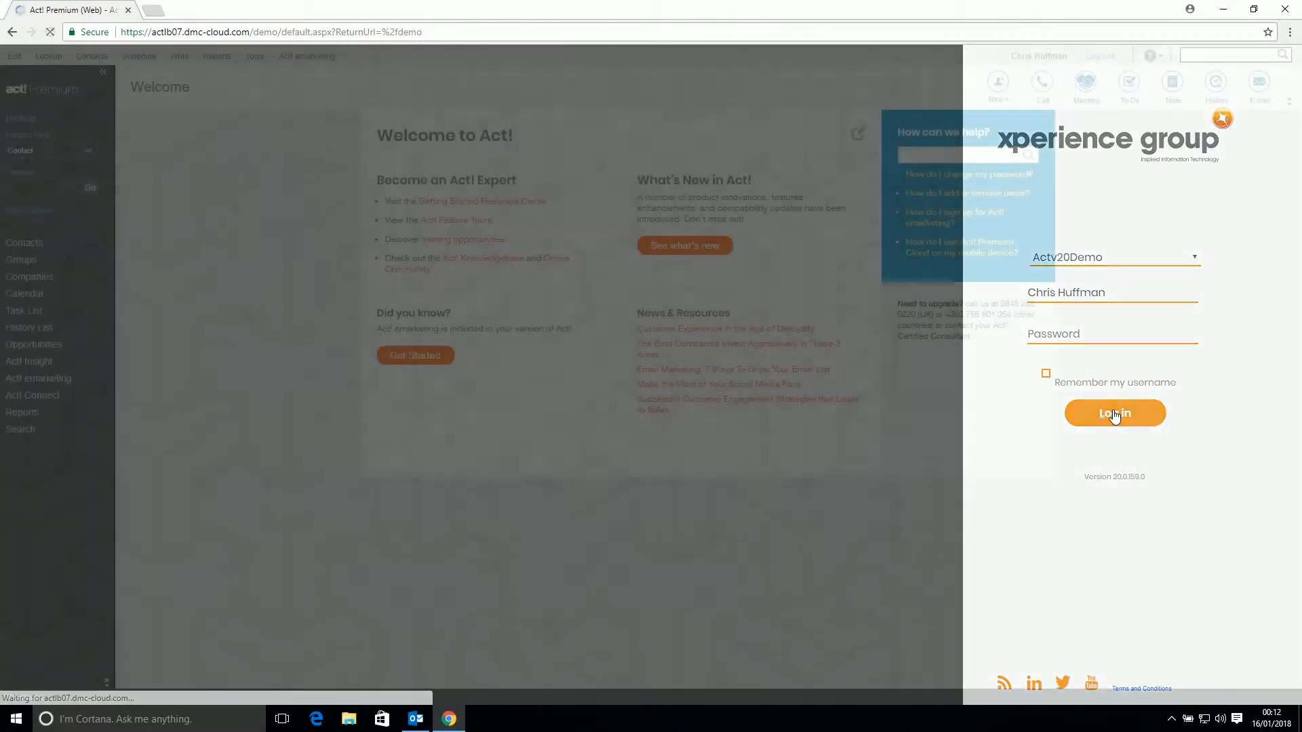
Sign in and download the e-mail integration installer from Tools > Preferences > E-mail
click(1114, 413)
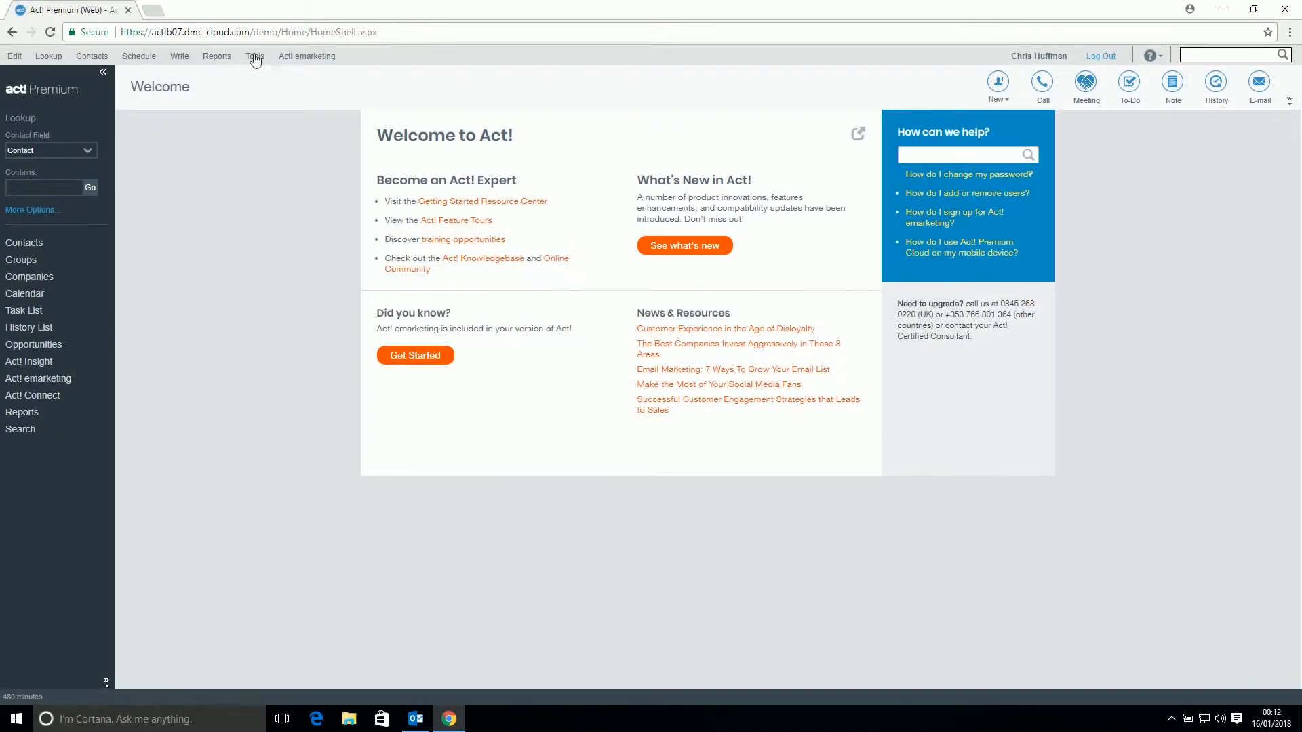
click(255, 56)
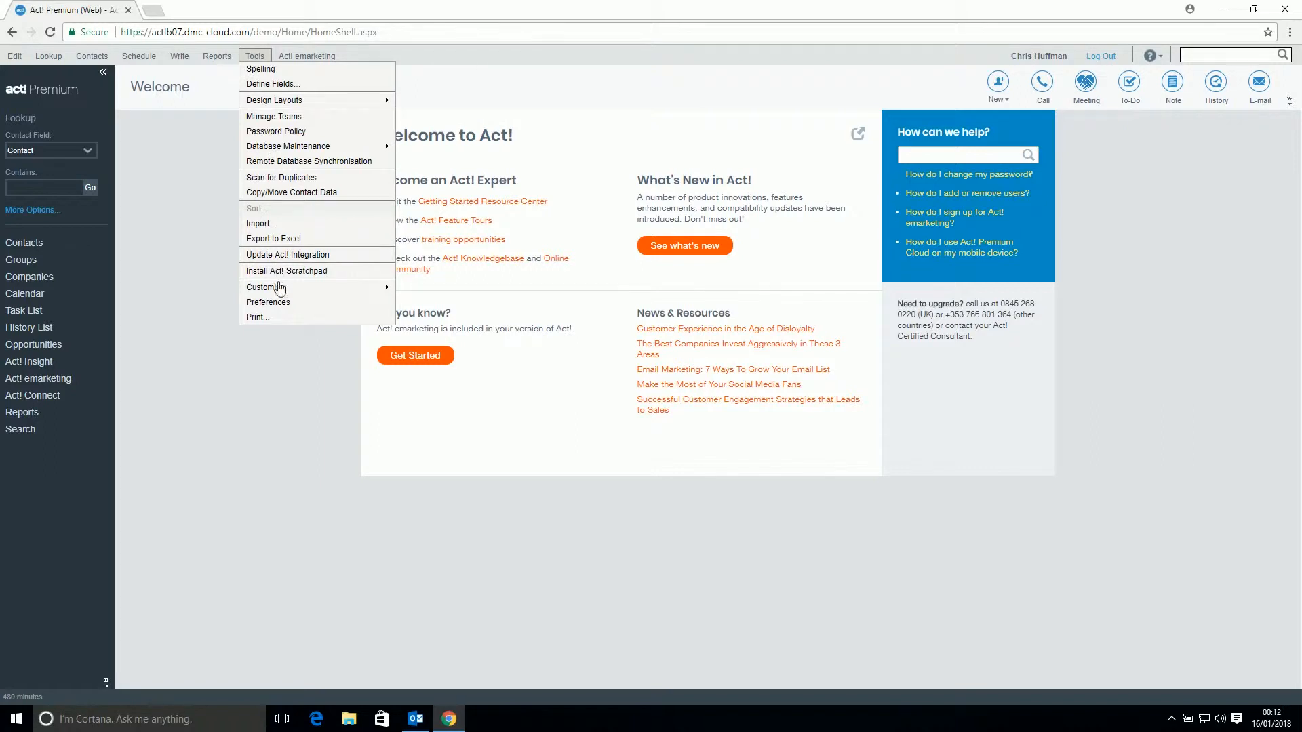
click(267, 301)
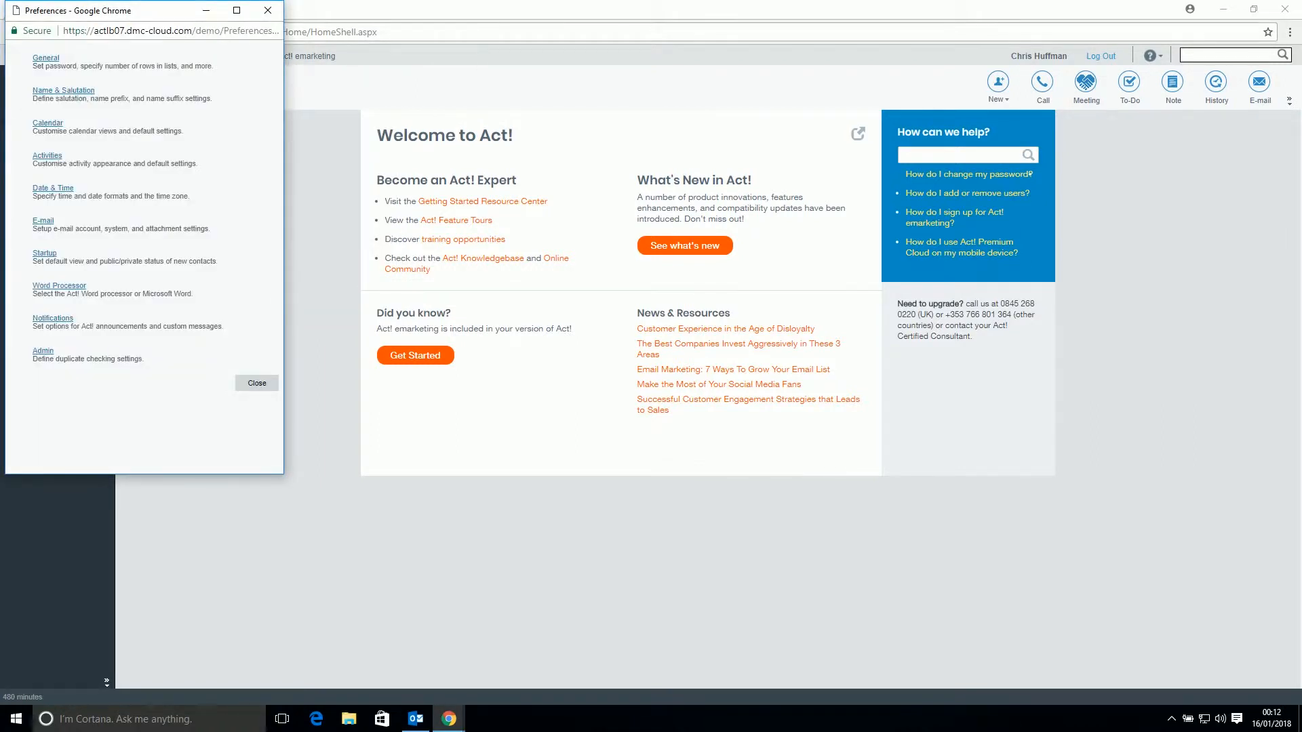
click(42, 220)
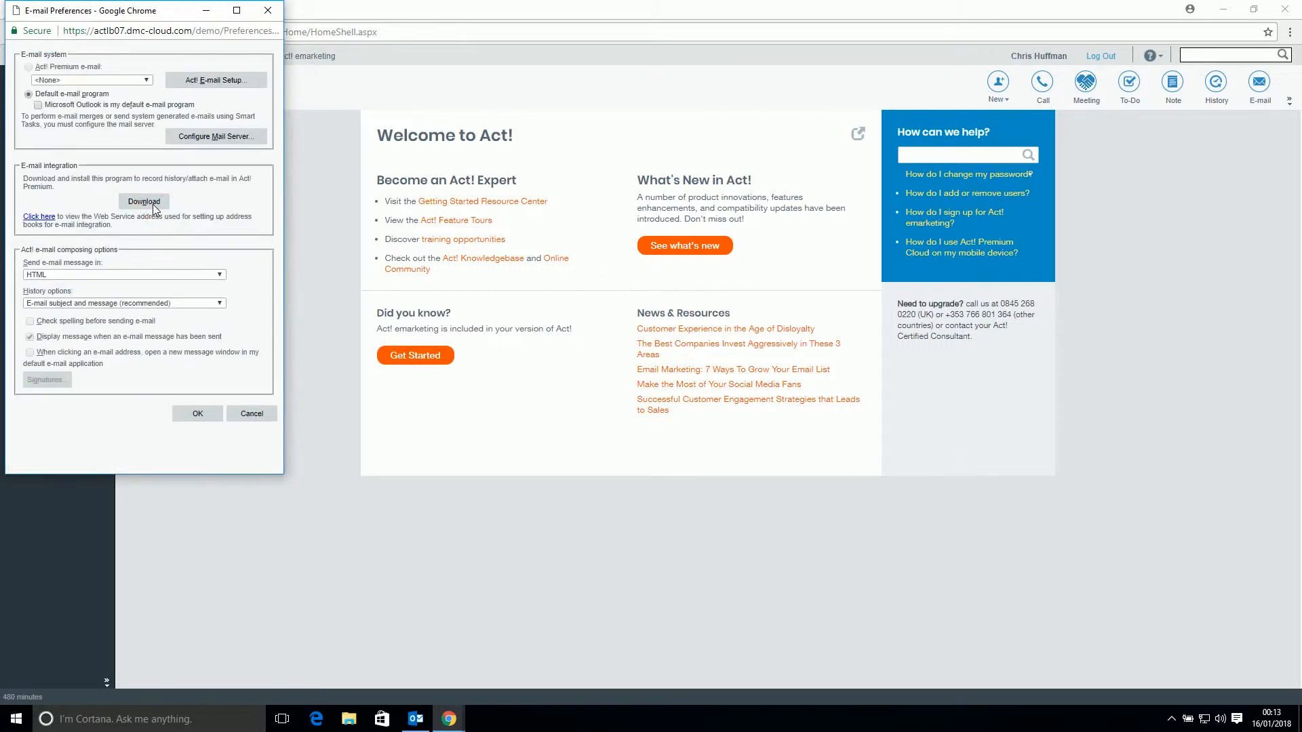
click(143, 201)
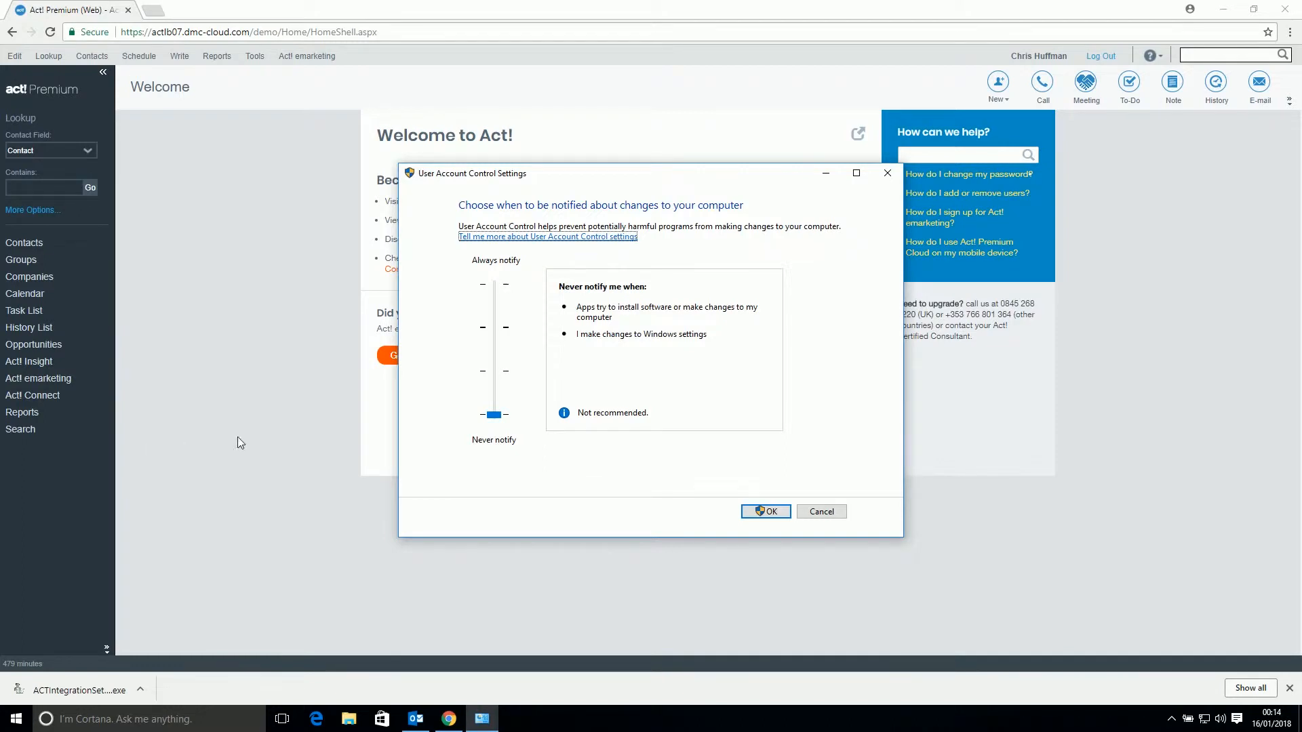
Set the User Account Control slider to Never notify and confirm with OK
drag(495, 415, 494, 407)
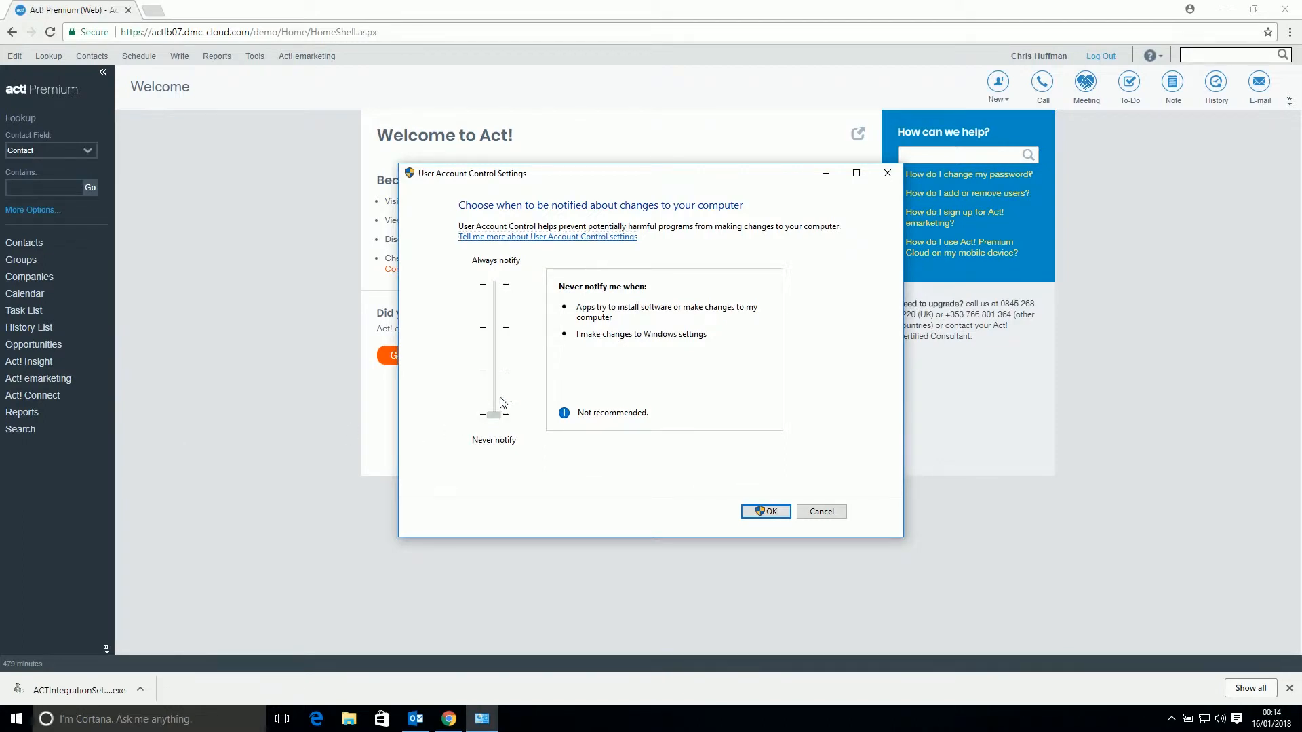
drag(493, 413, 493, 284)
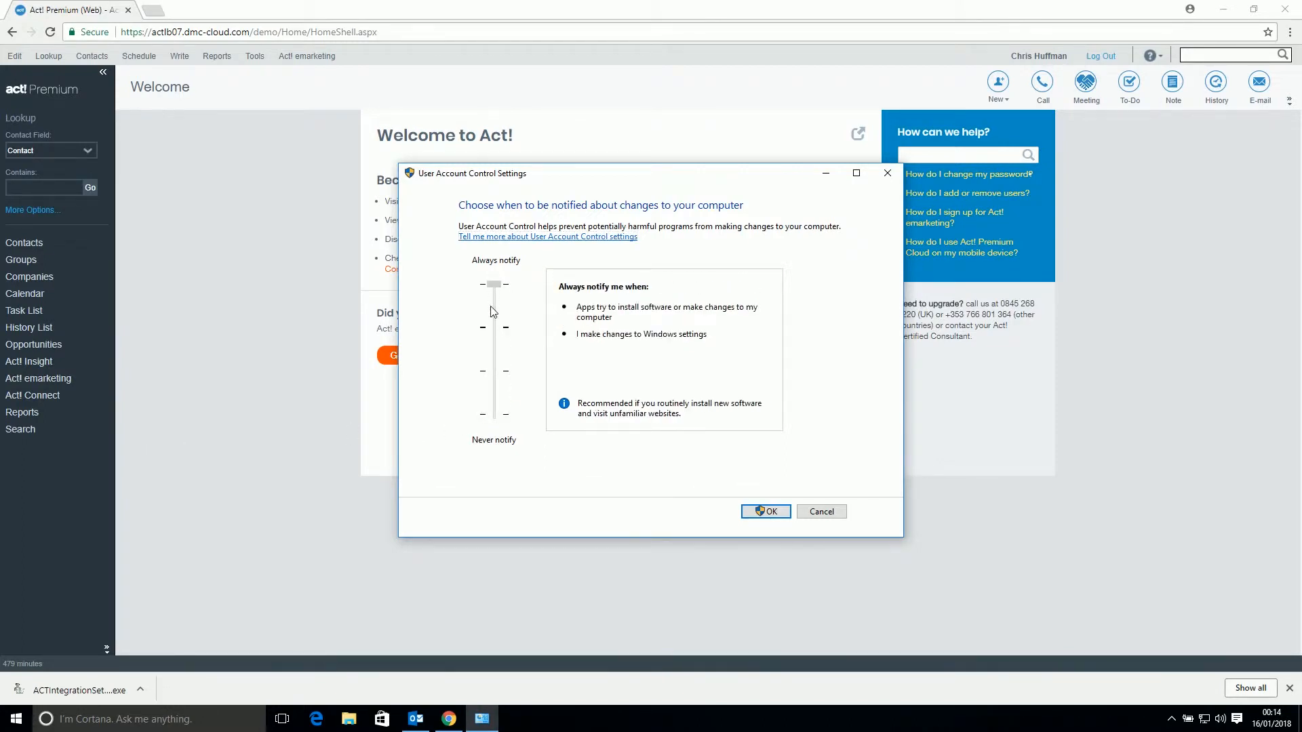
drag(493, 284, 493, 415)
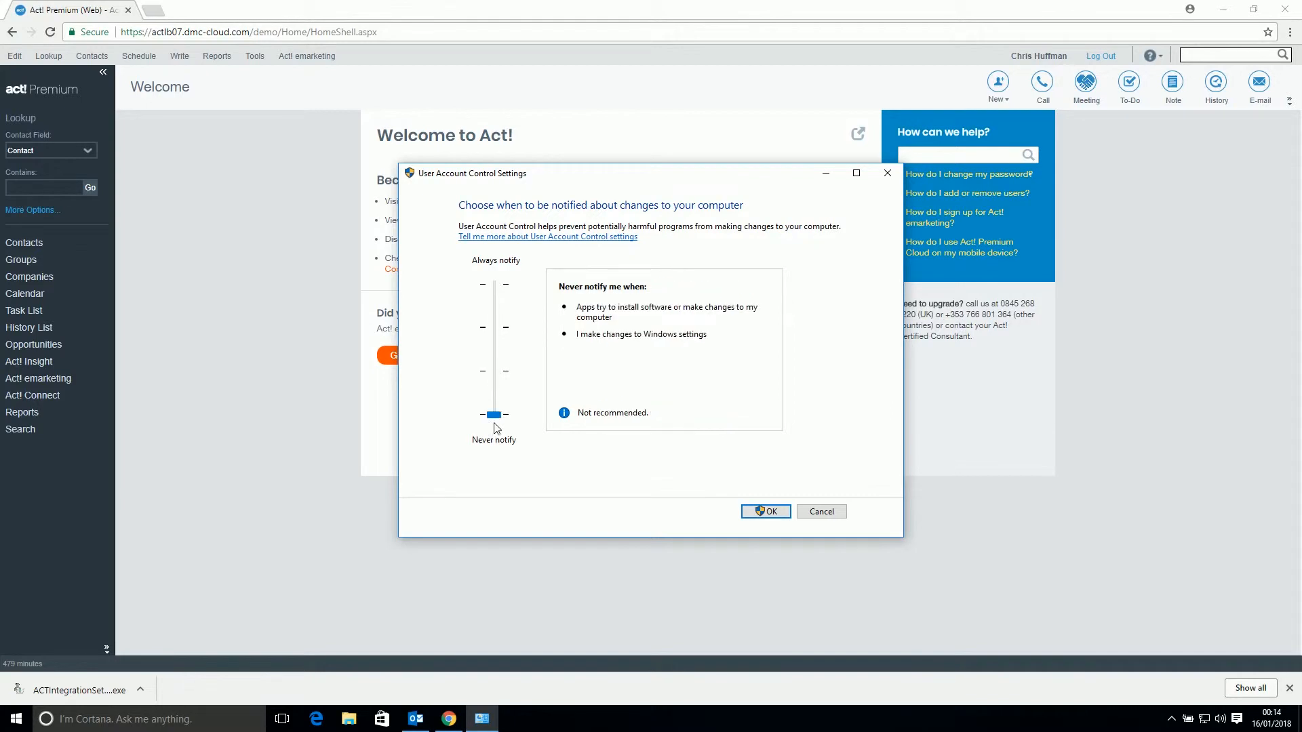
click(765, 511)
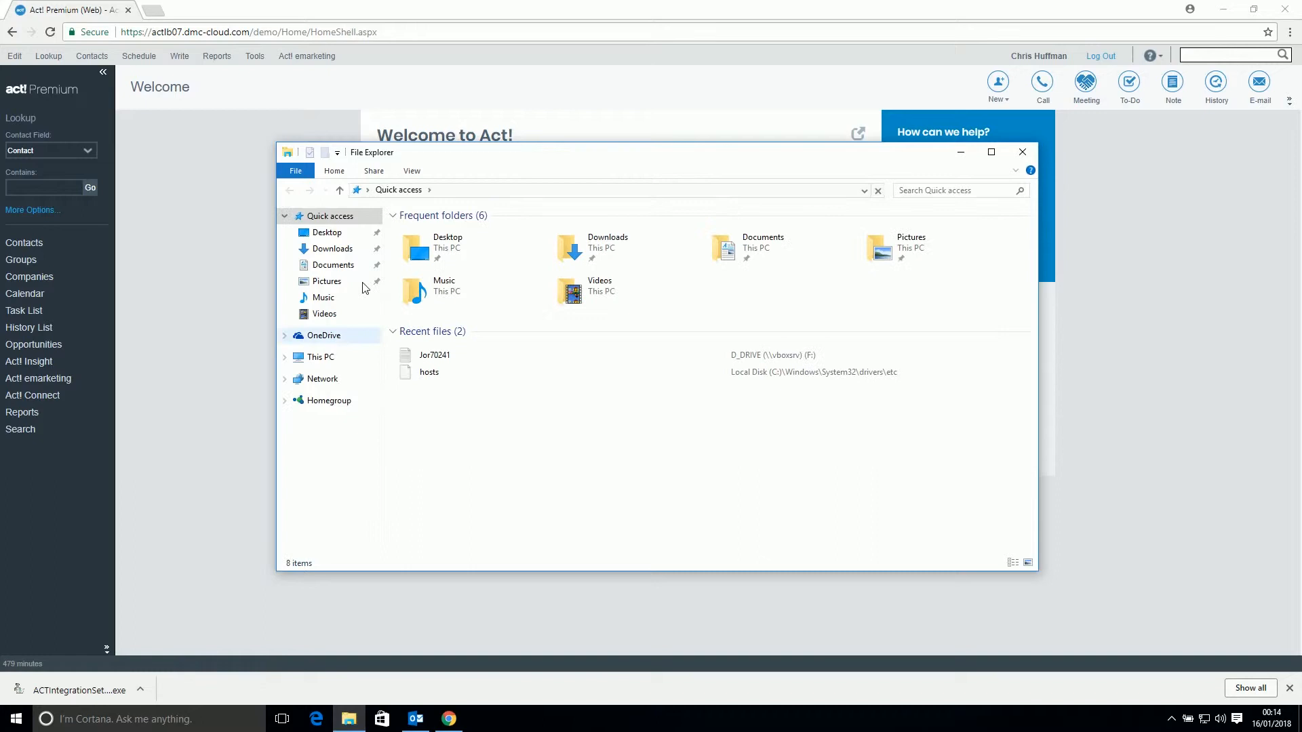
Run ACTIntegrationSetup from the Downloads folder as administrator
click(332, 248)
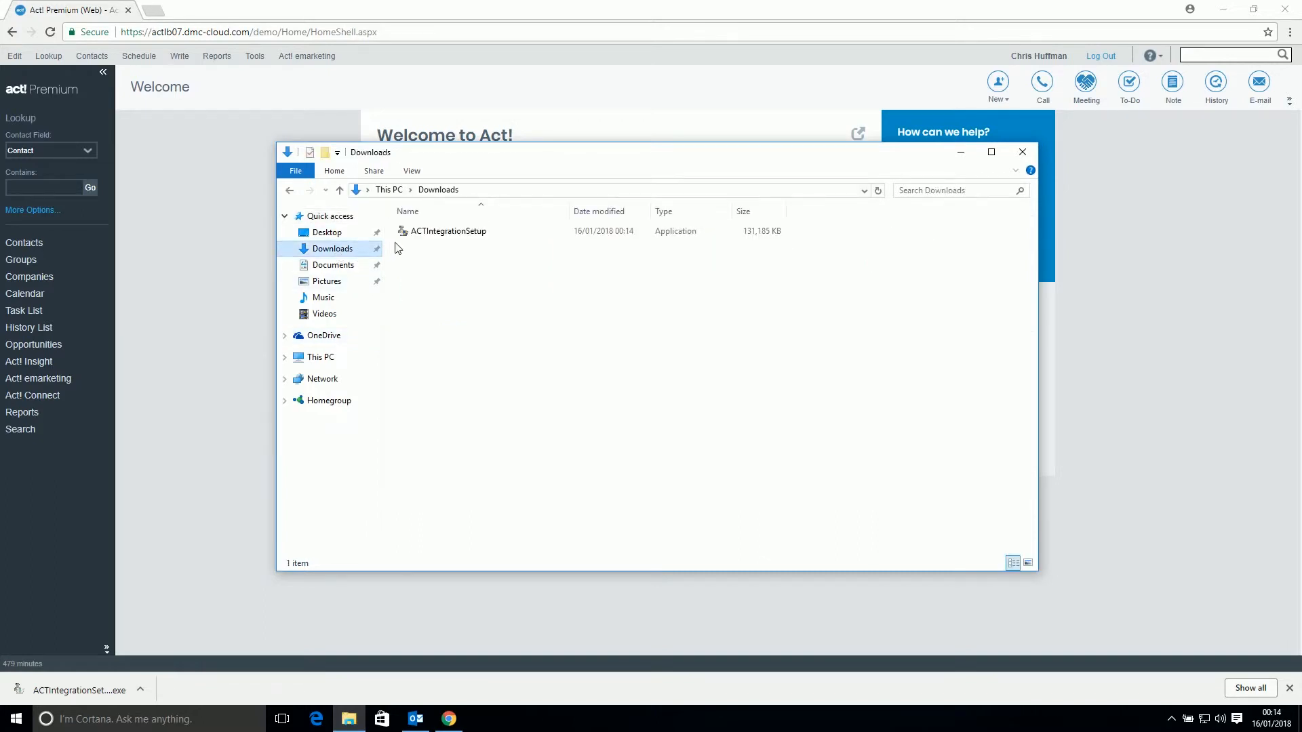
click(449, 231)
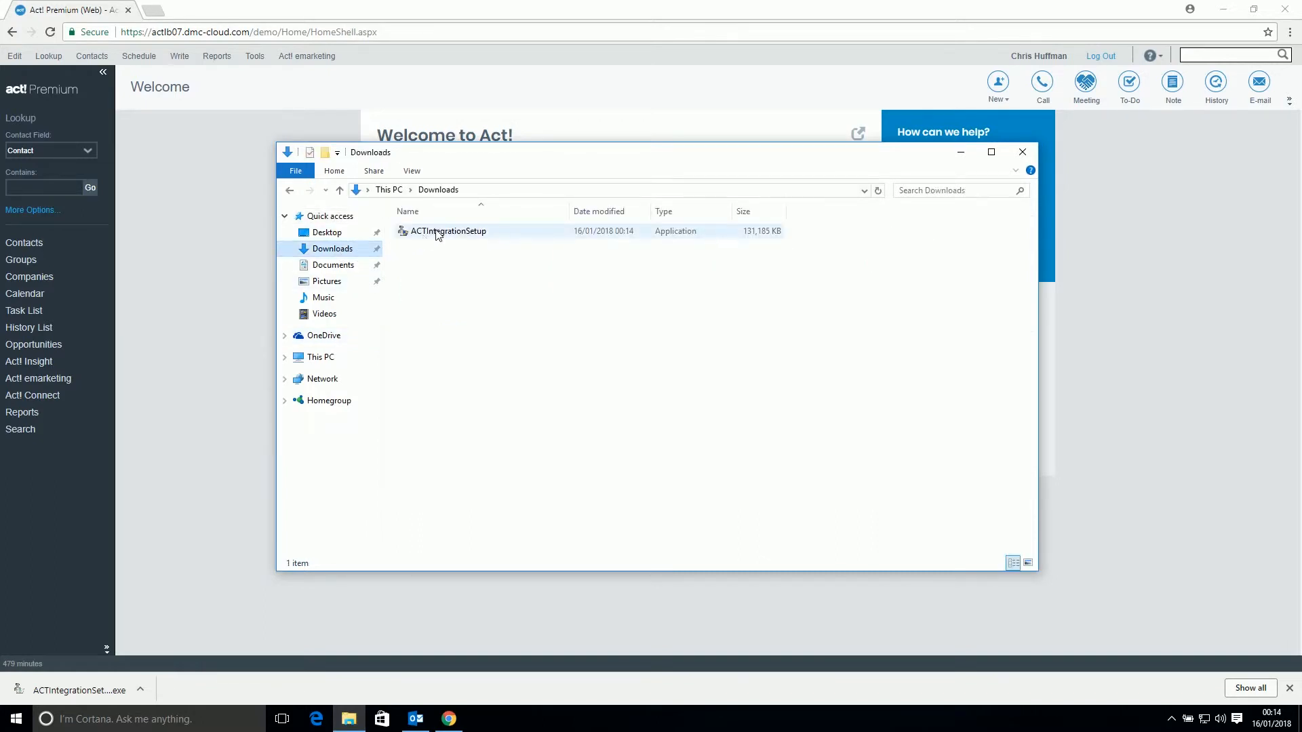
click(448, 231)
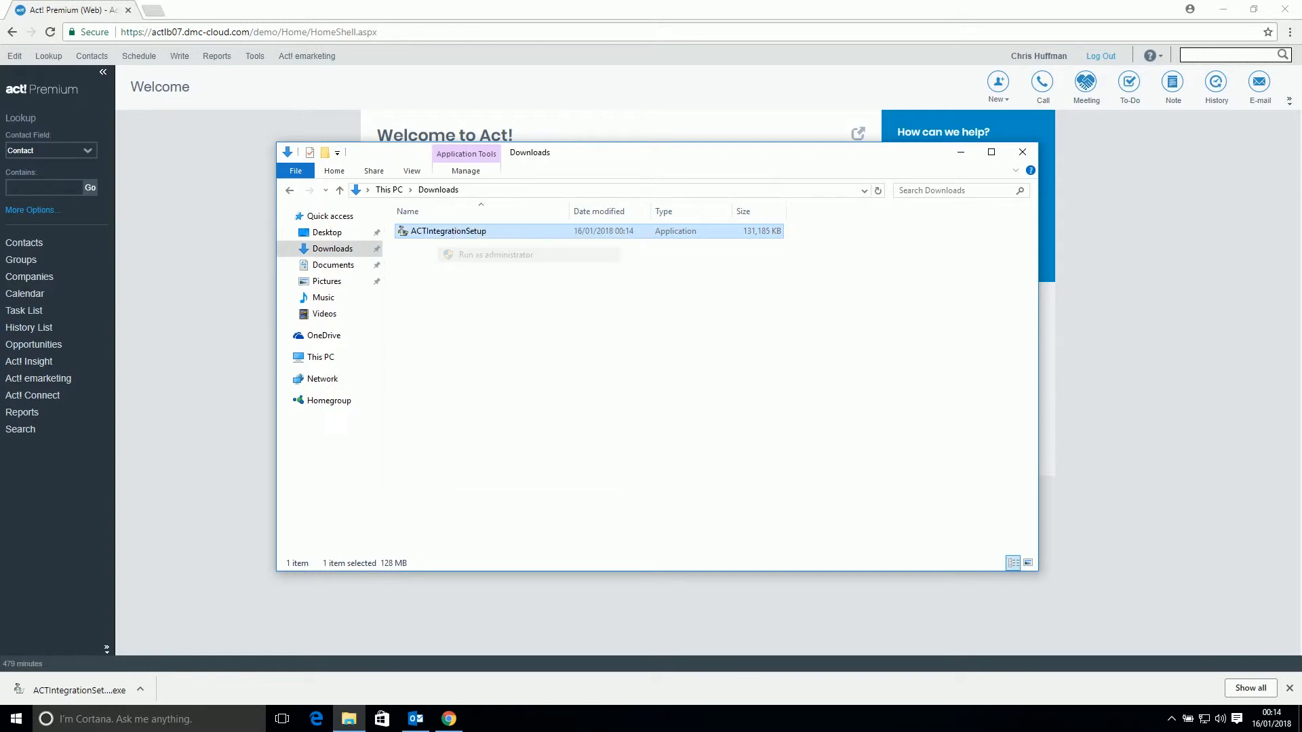
click(495, 254)
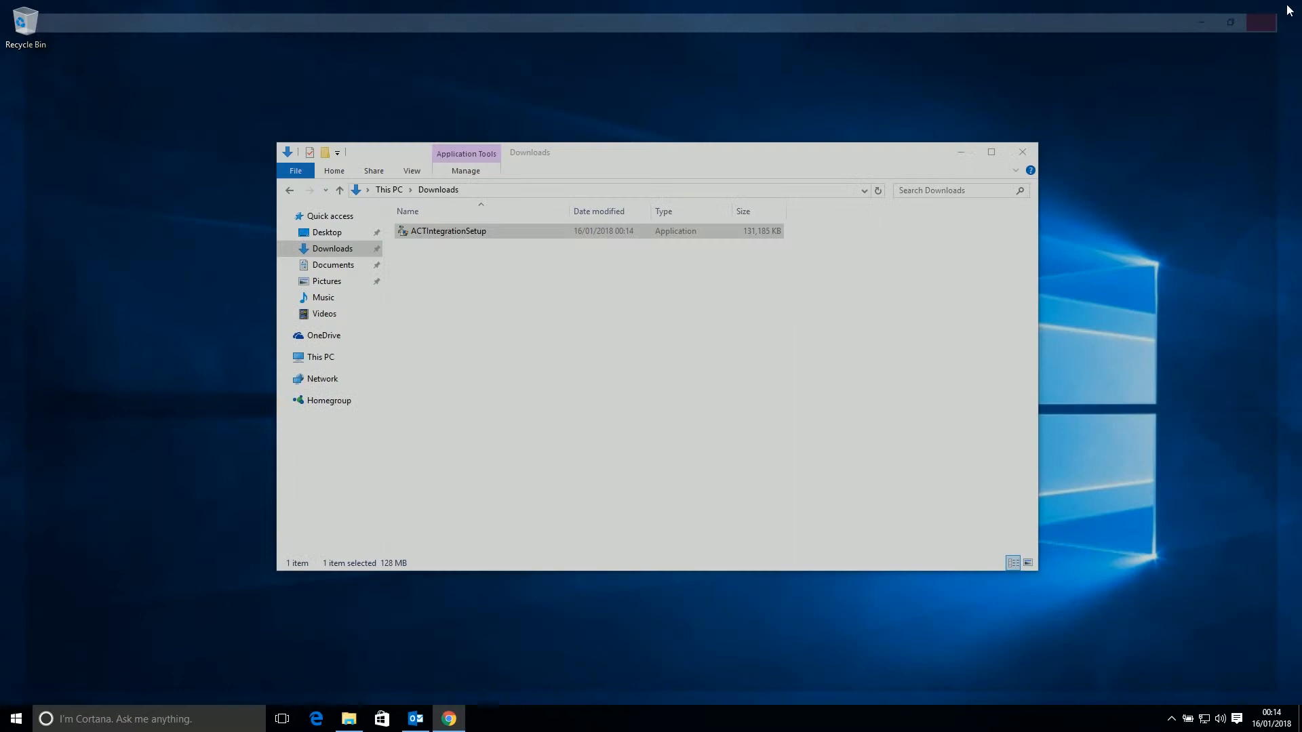
Install the Visual C++ prerequisite and integration to the default folder, acknowledging the IIS notice
double_click(448, 230)
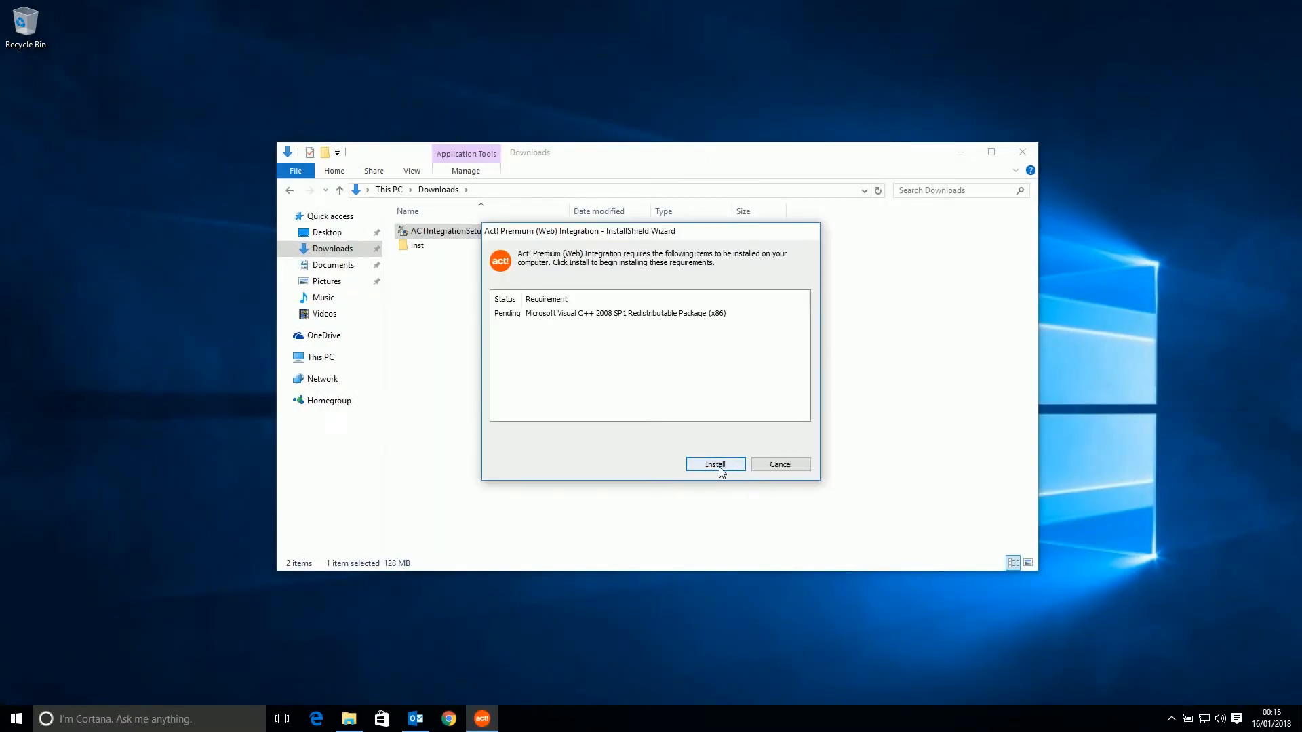
click(714, 464)
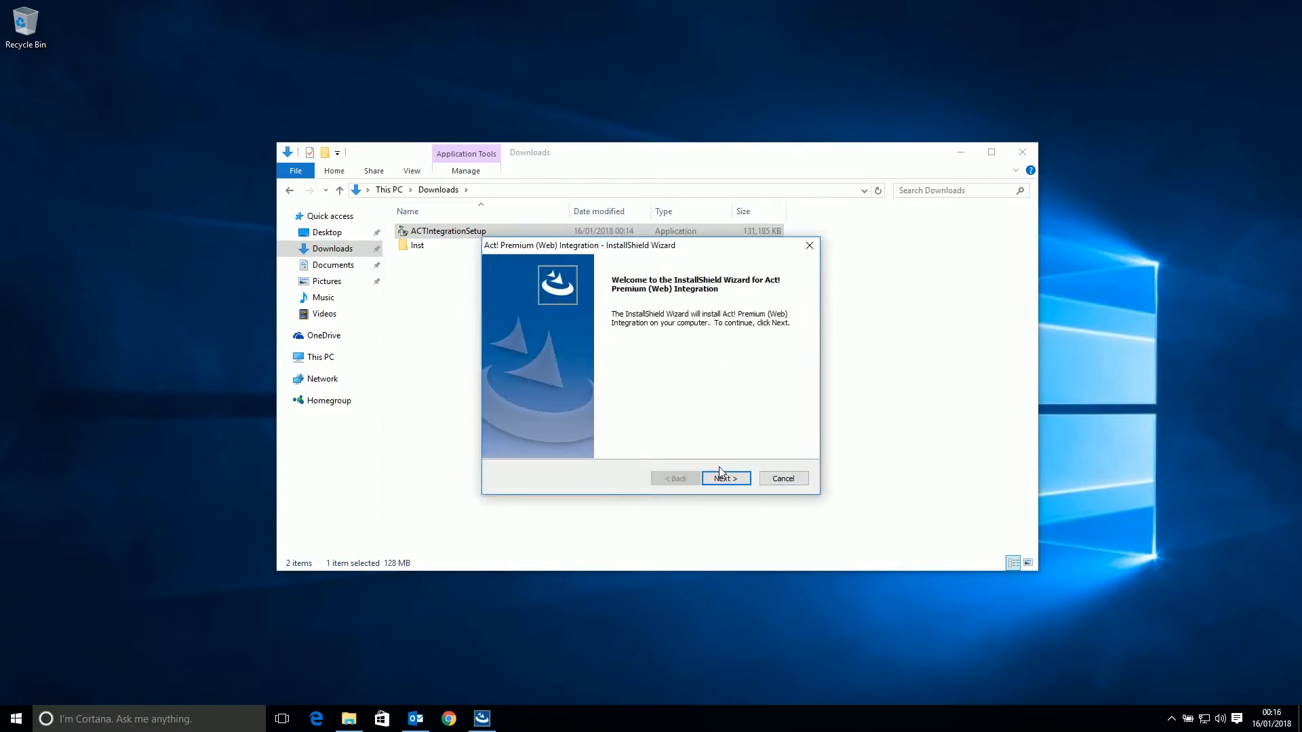
click(724, 478)
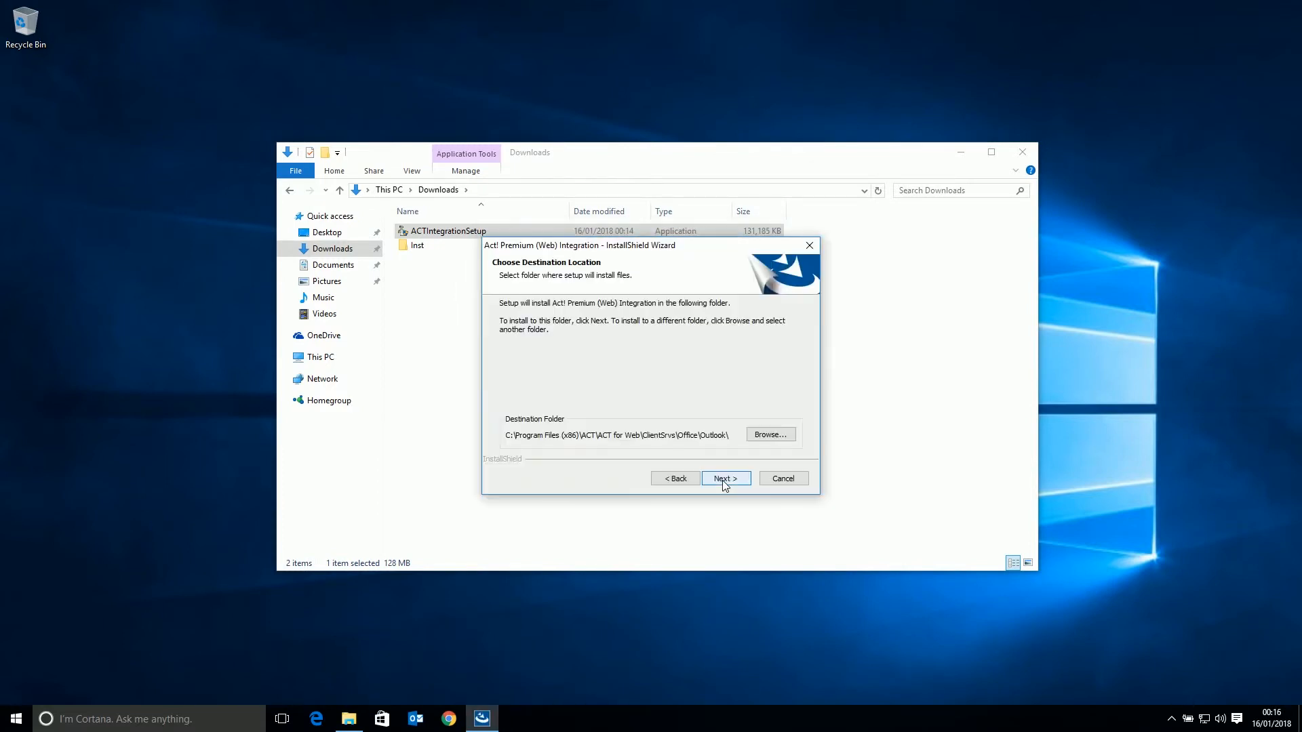
click(725, 478)
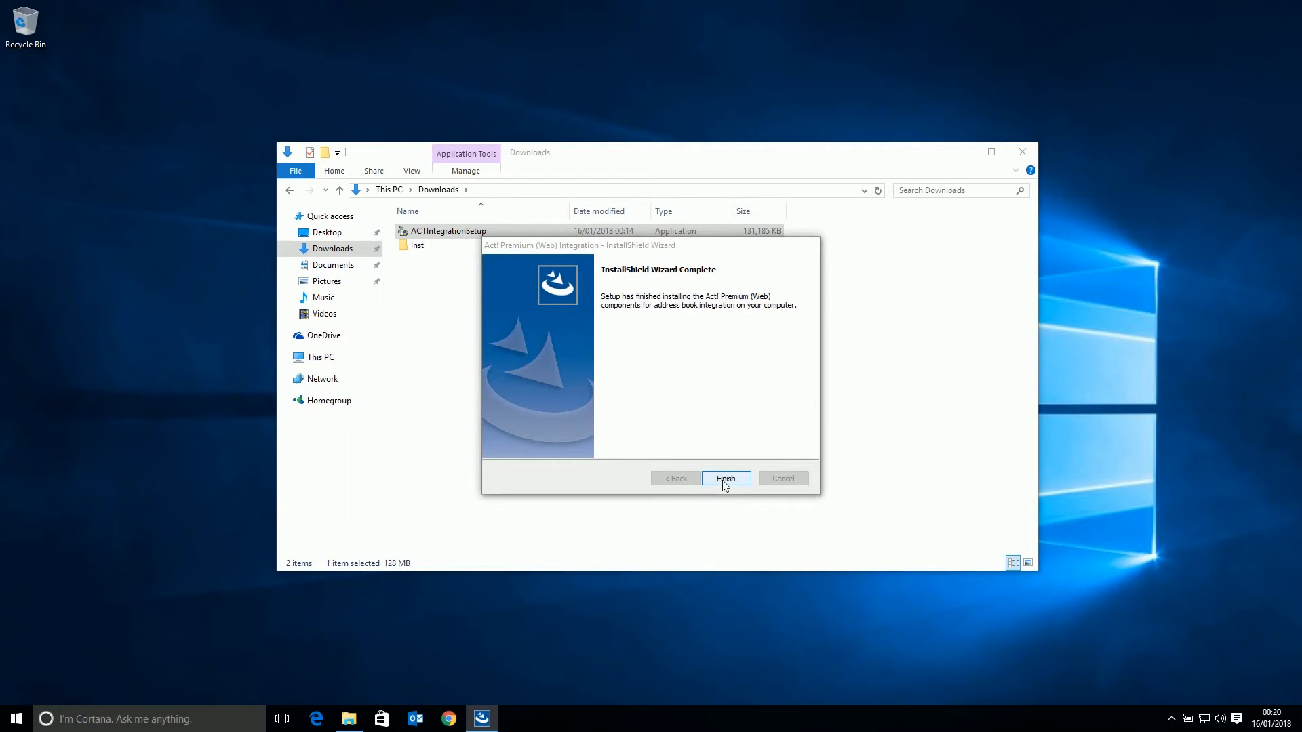
click(725, 478)
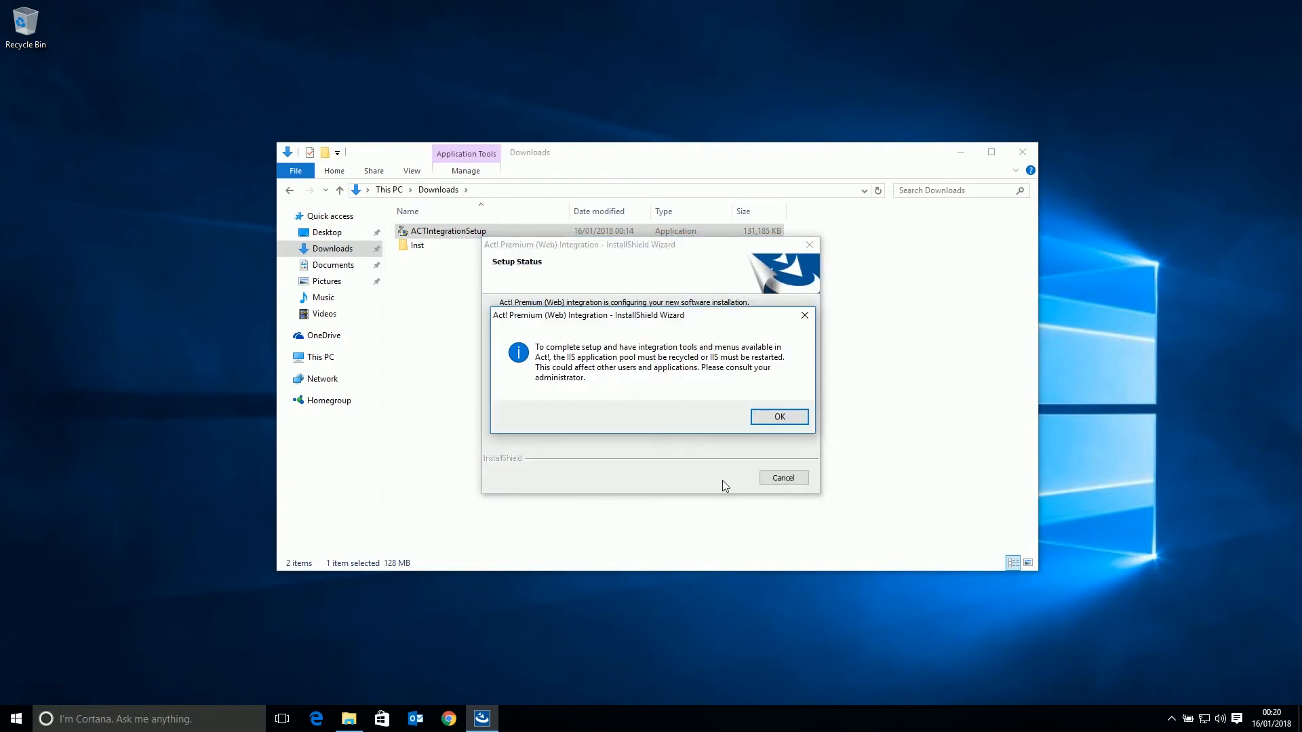
click(778, 416)
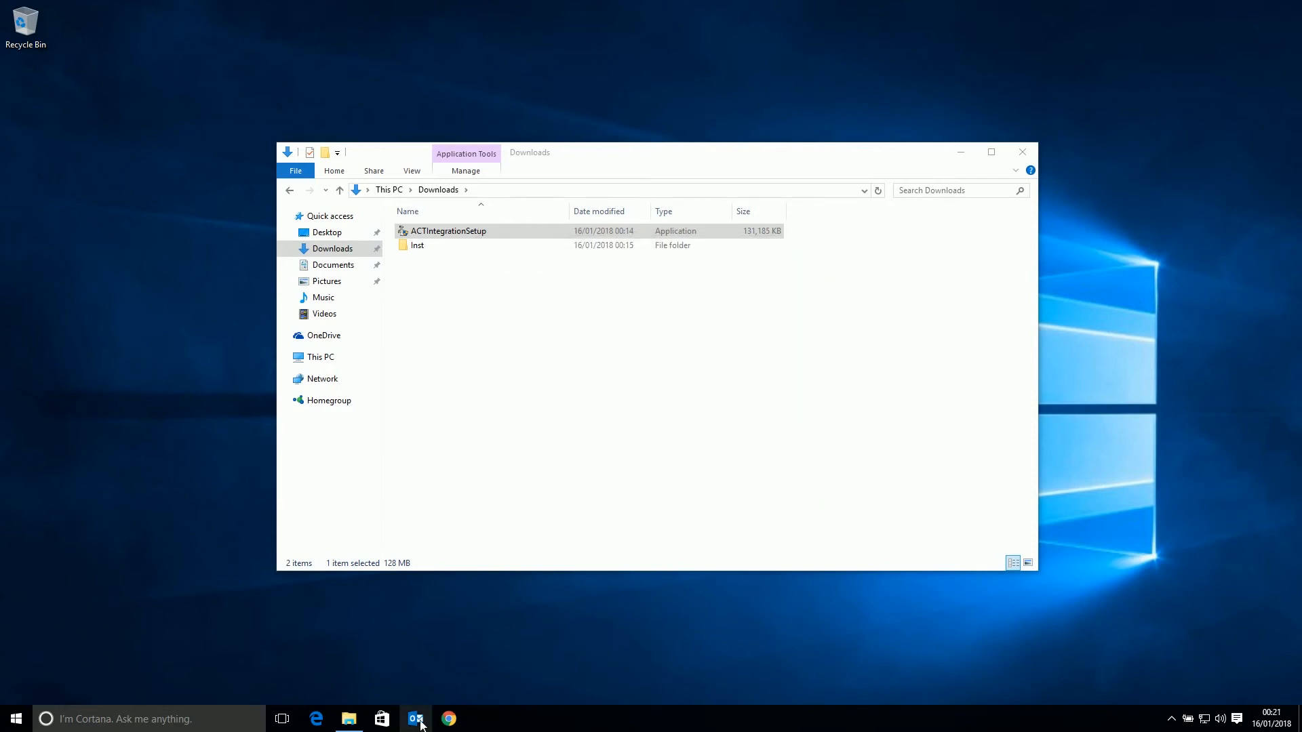
Launch Outlook and show the Add-ins tab with Quick Attach to Act! Premium (Web)
click(417, 719)
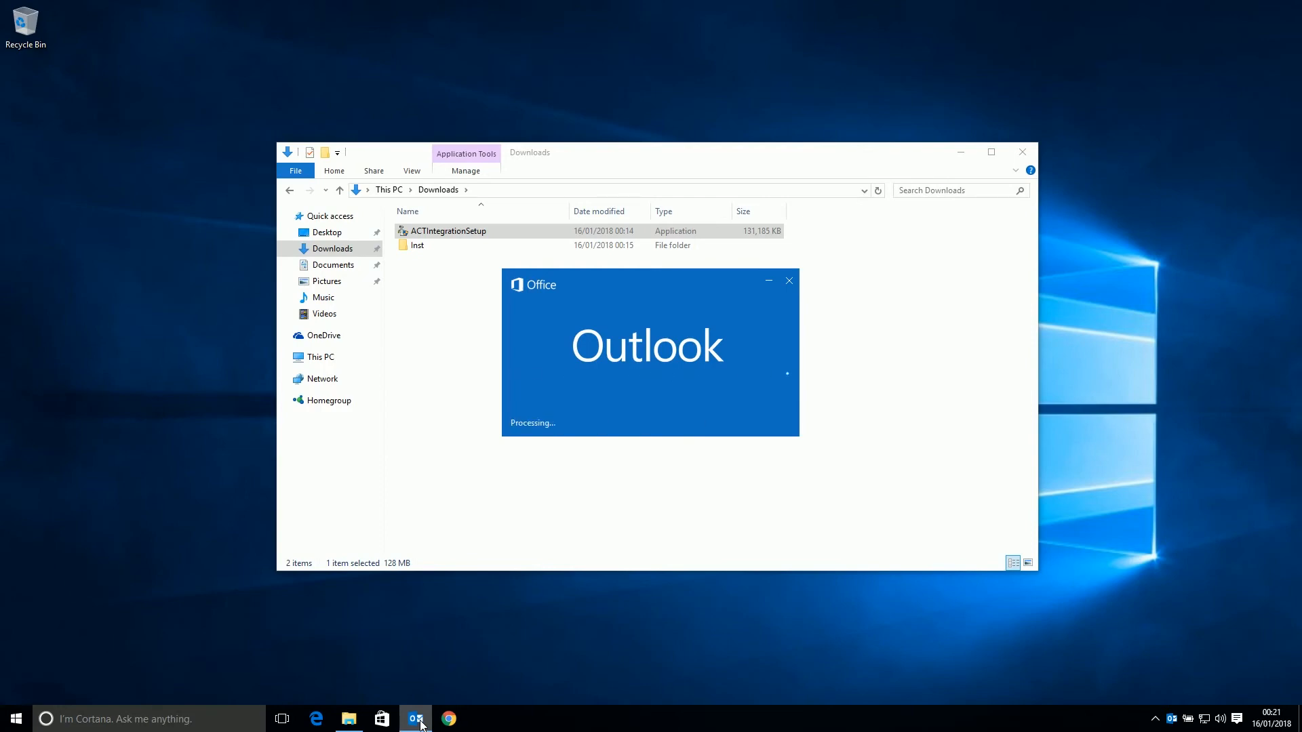
click(415, 718)
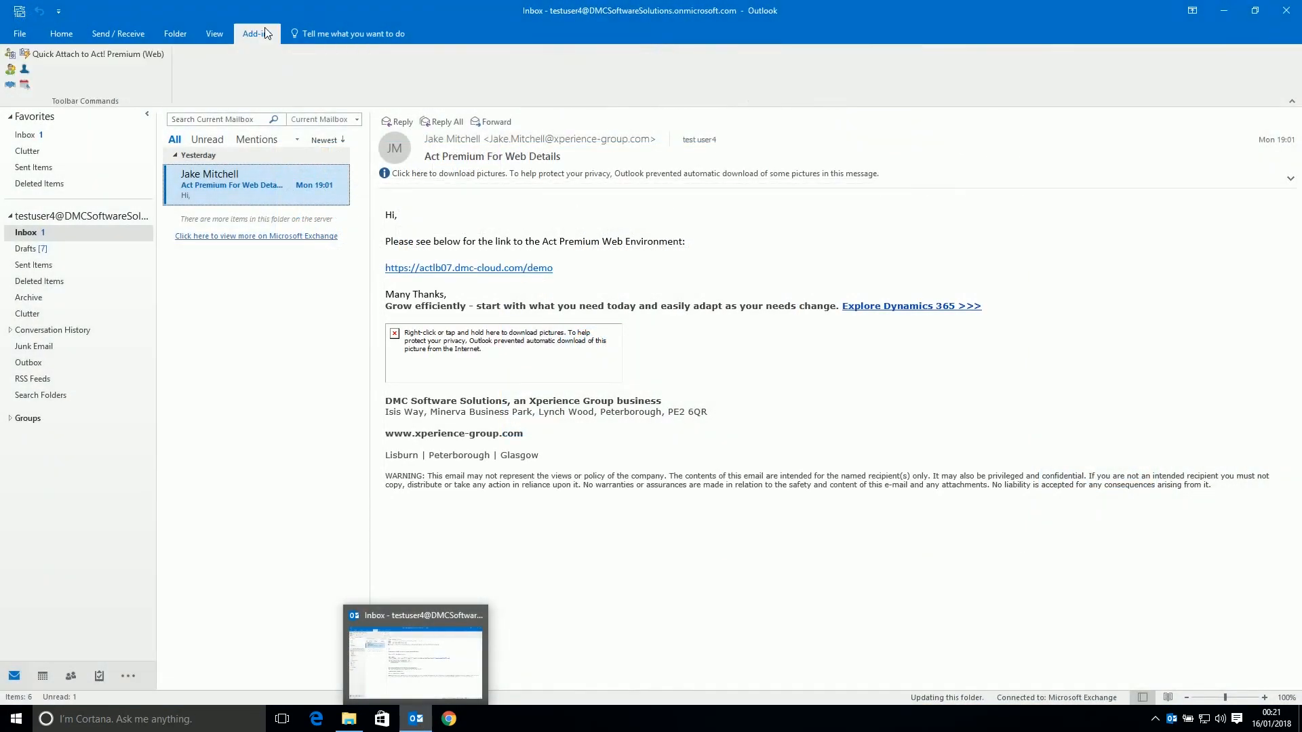